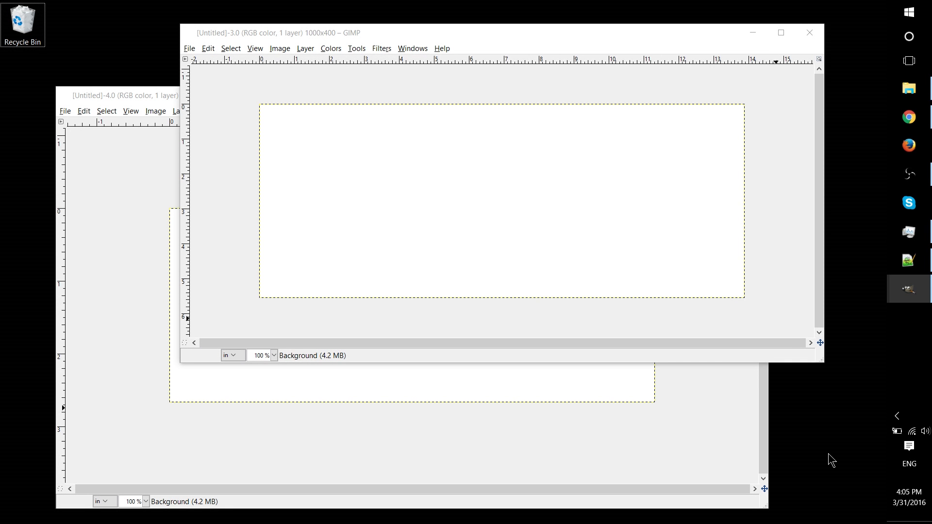
pyautogui.moveTo(862, 421)
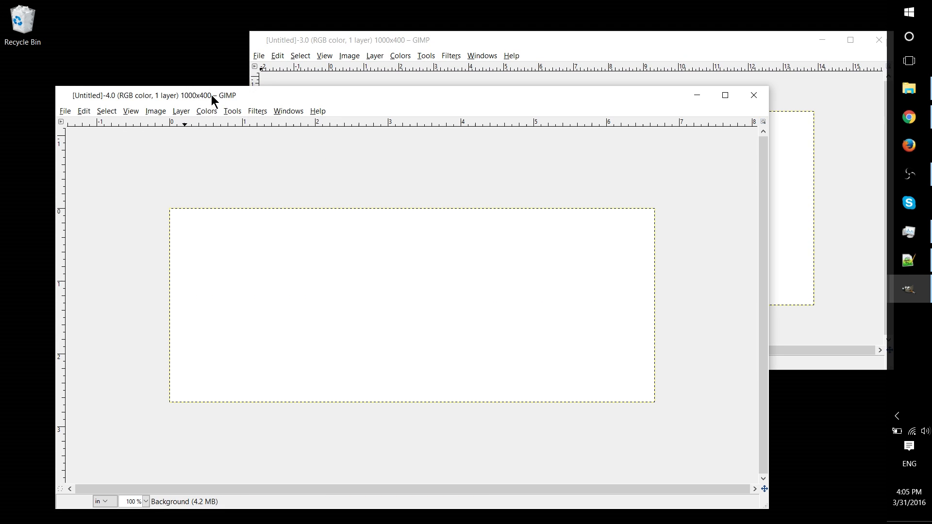
pyautogui.moveTo(183, 132)
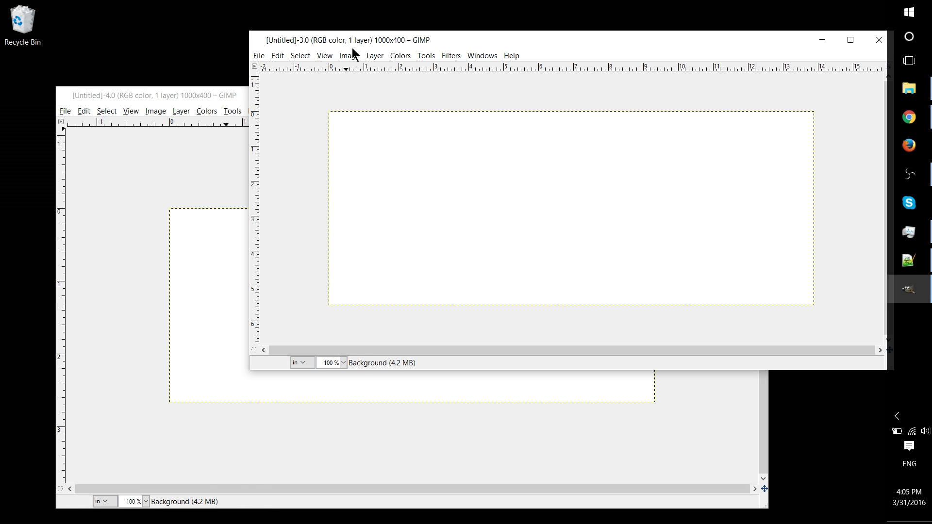
pyautogui.moveTo(326, 74)
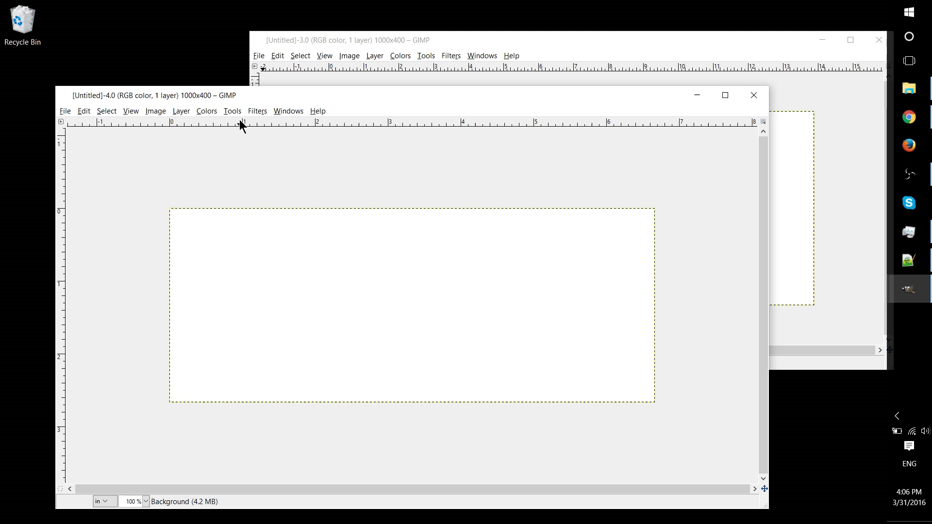
pyautogui.moveTo(246, 127)
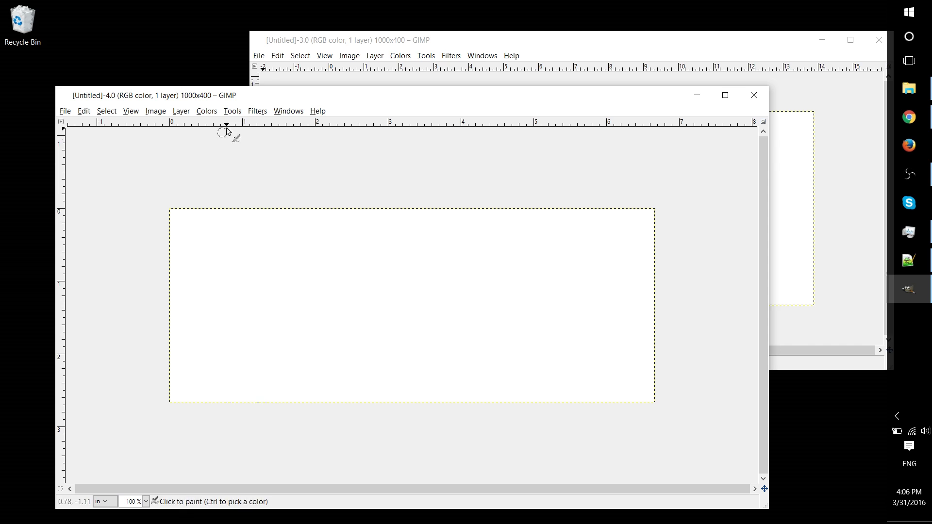
pyautogui.moveTo(310, 156)
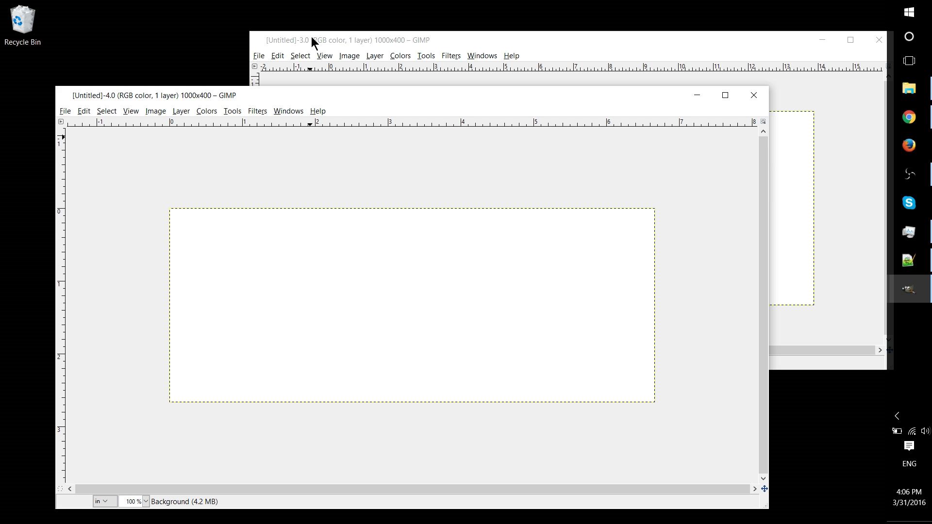
# Bring the Untitled-3.0 image forward and start a new 1000×400 image via File > New.
pyautogui.click(346, 40)
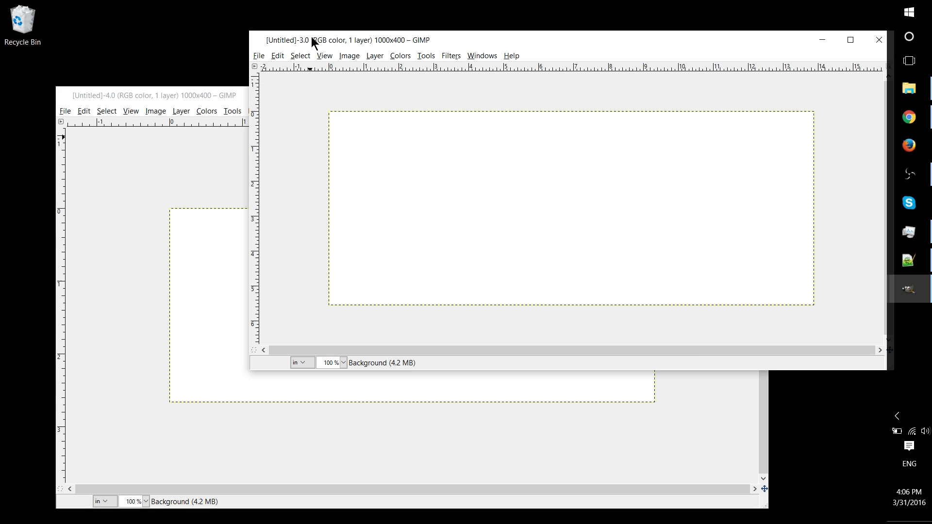
pyautogui.moveTo(256, 55)
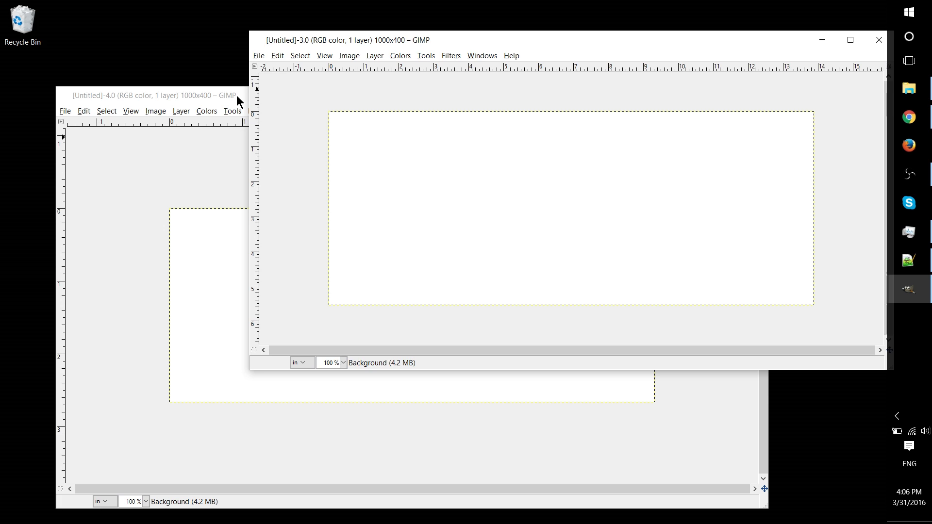
pyautogui.moveTo(265, 57)
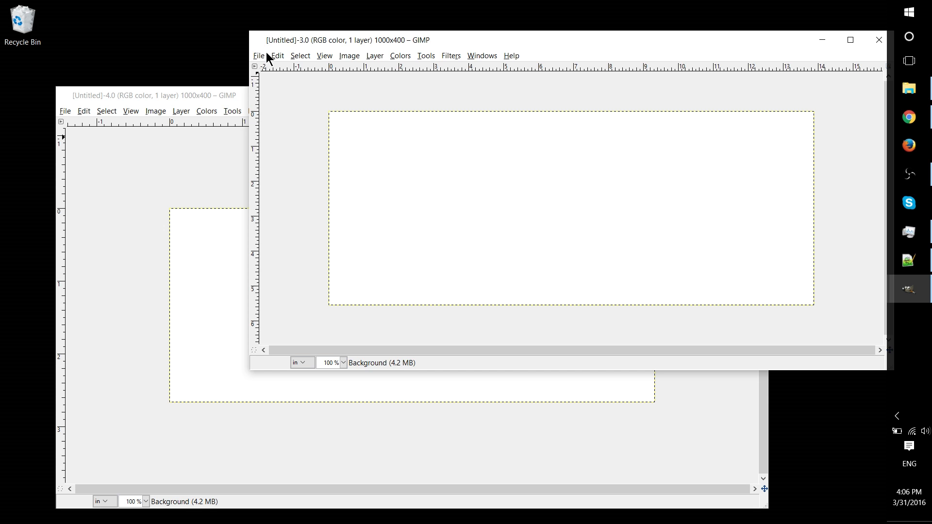
pyautogui.moveTo(231, 99)
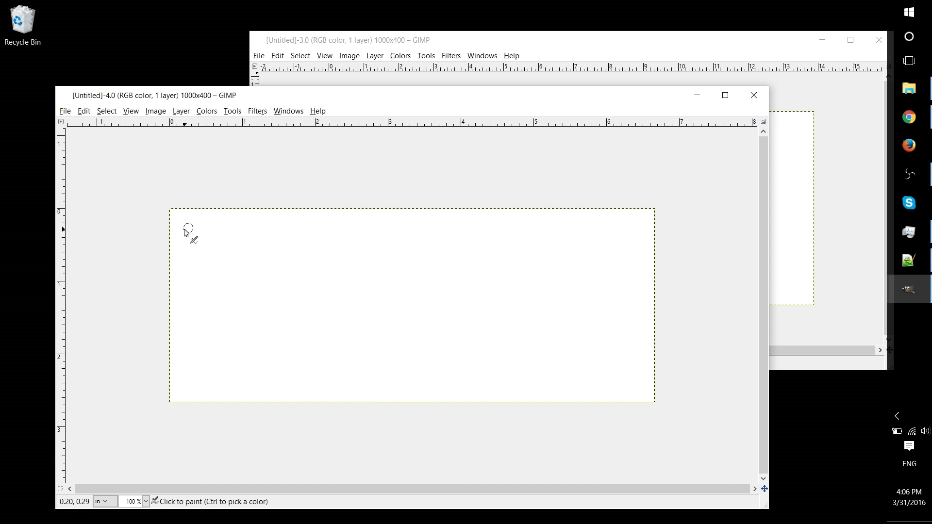
pyautogui.moveTo(178, 262)
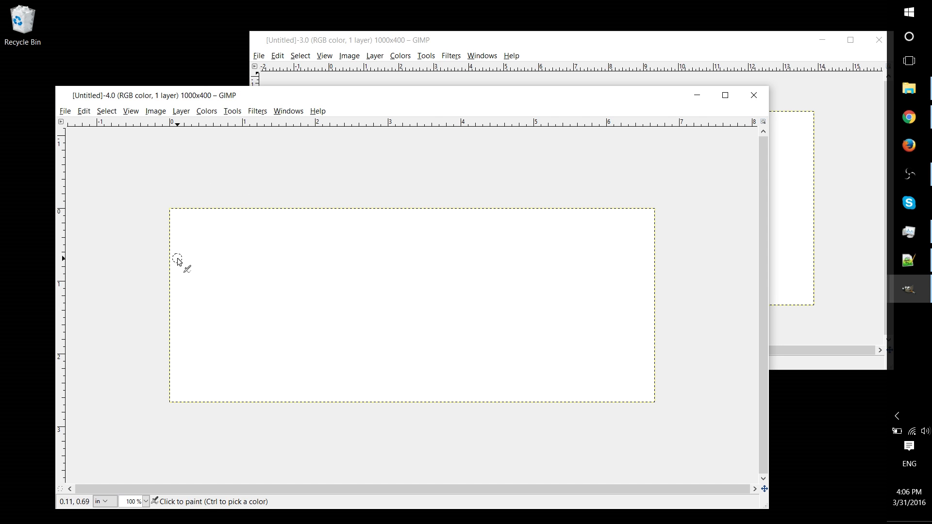
pyautogui.moveTo(202, 249)
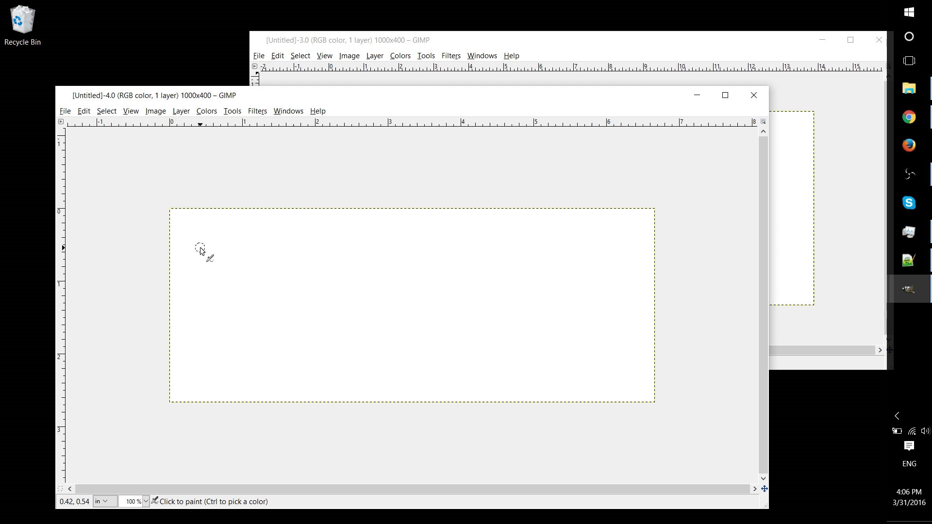
pyautogui.moveTo(270, 198)
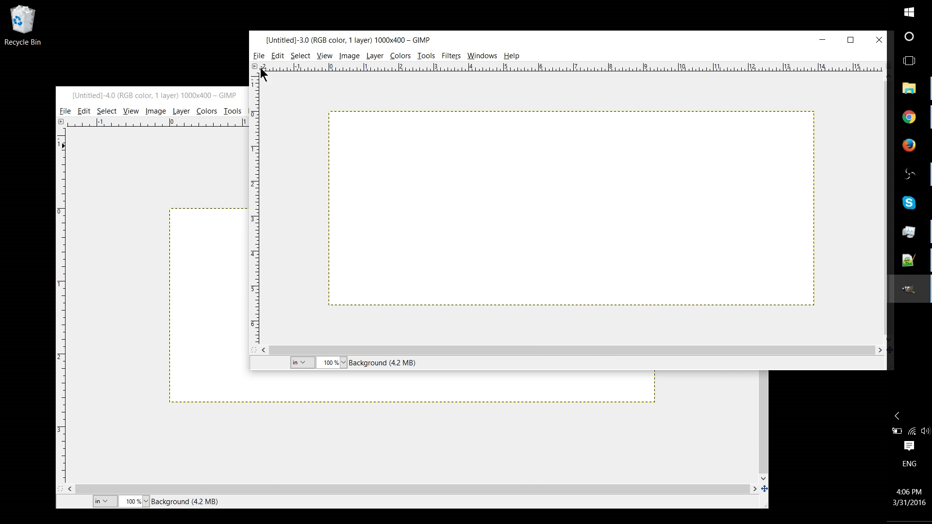
pyautogui.click(259, 55)
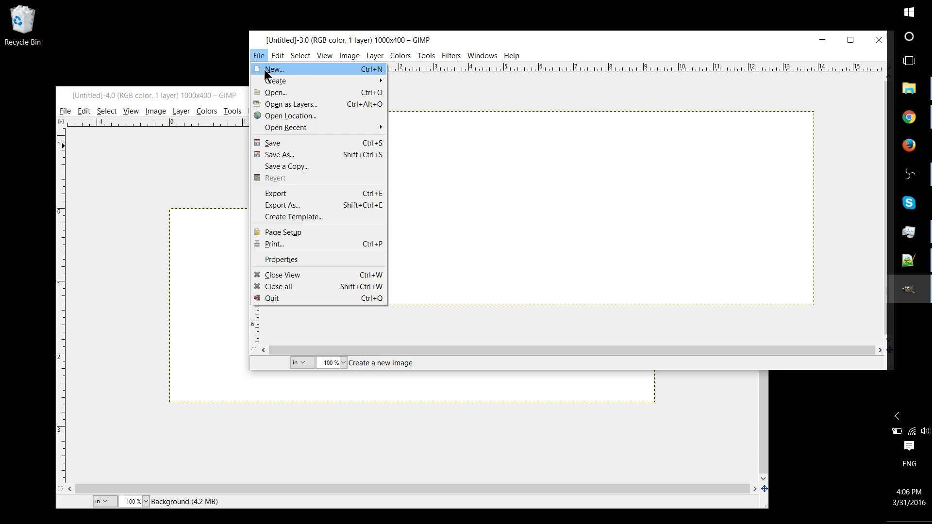
pyautogui.click(272, 68)
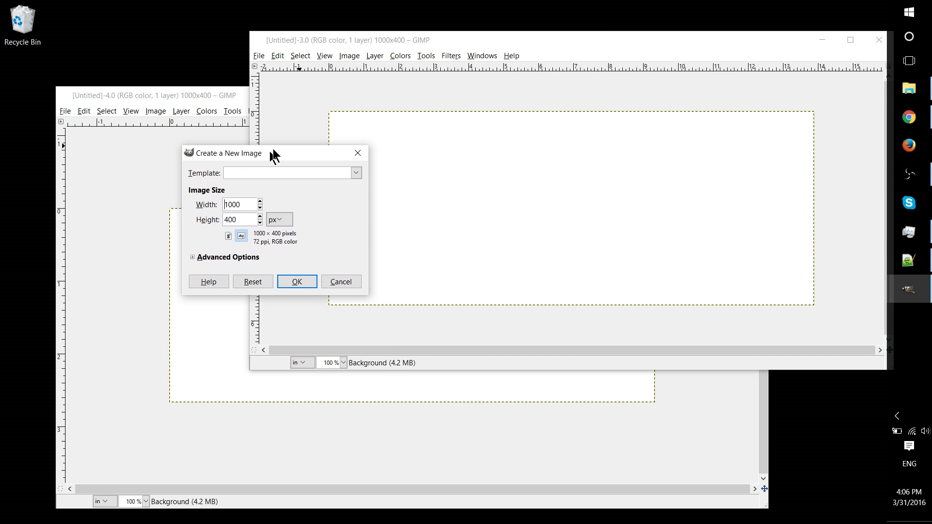
# Set X and Y resolution to 150 ppi and create the 1000×400 image.
pyautogui.moveTo(226, 153); pyautogui.dragTo(338, 136)
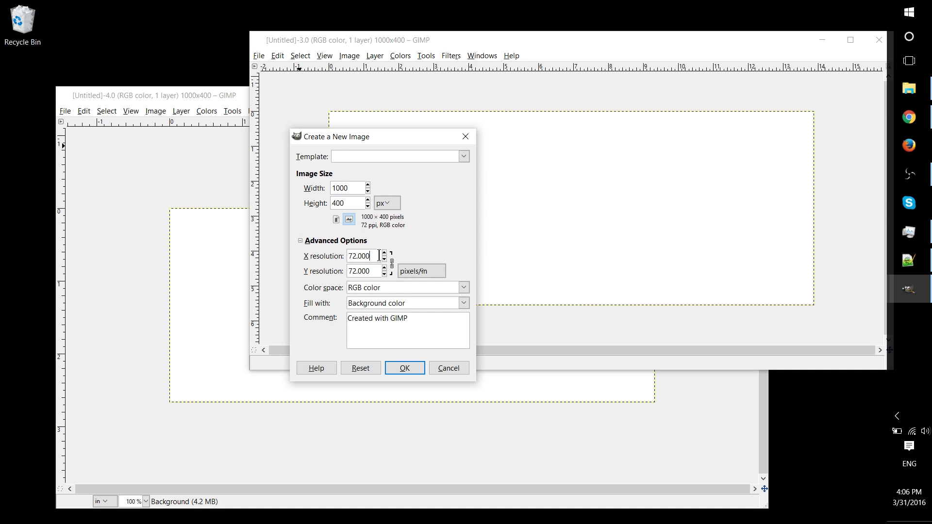
pyautogui.tripleClick(362, 256)
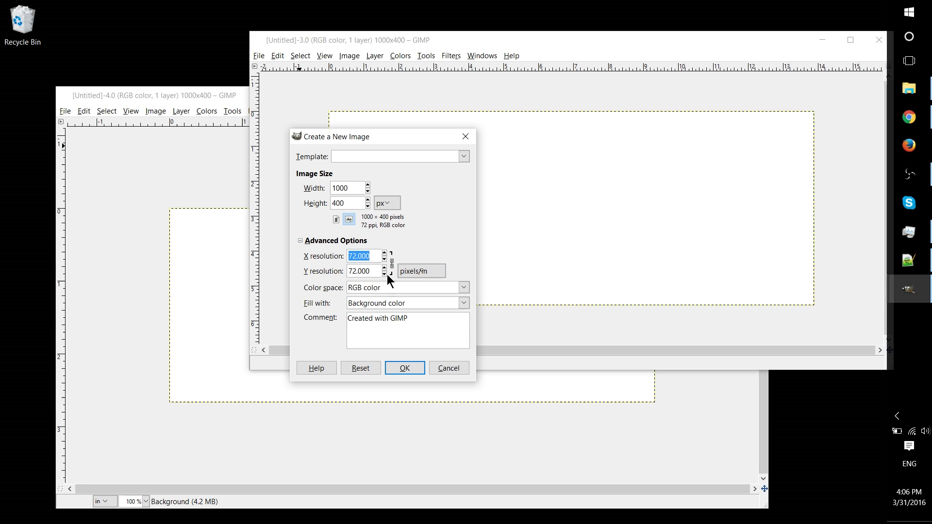
pyautogui.click(363, 271)
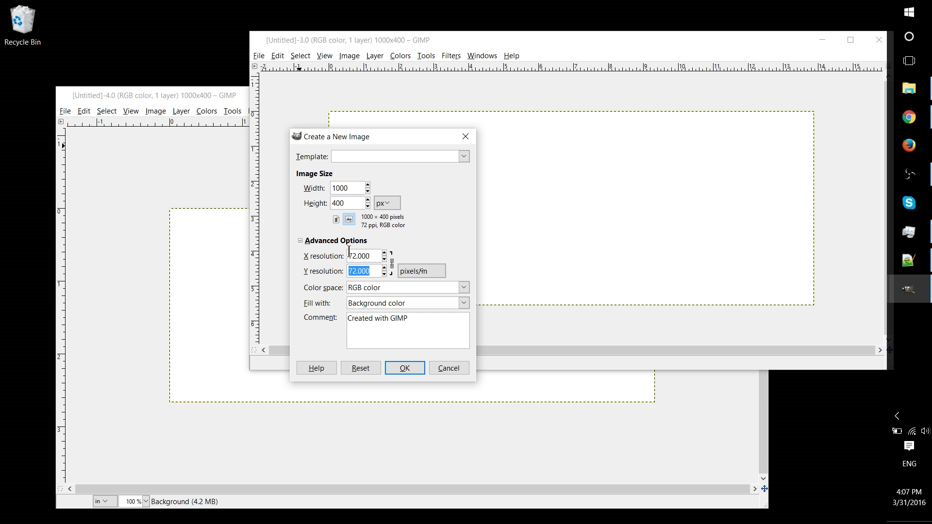
pyautogui.click(362, 255)
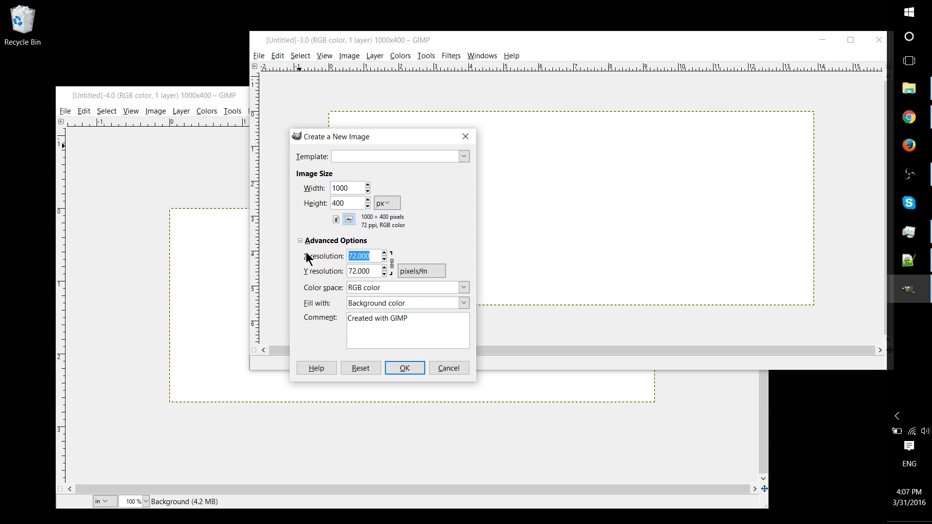
pyautogui.write('100')
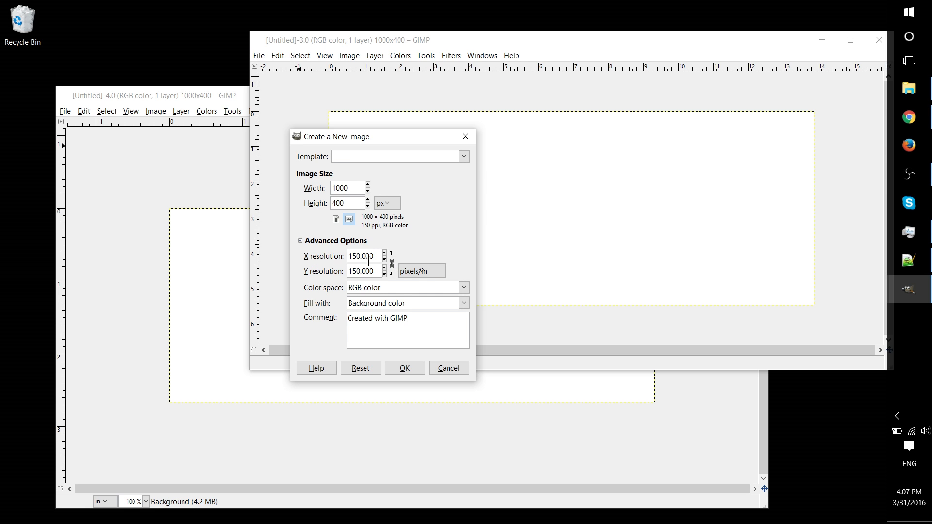
pyautogui.moveTo(363, 255)
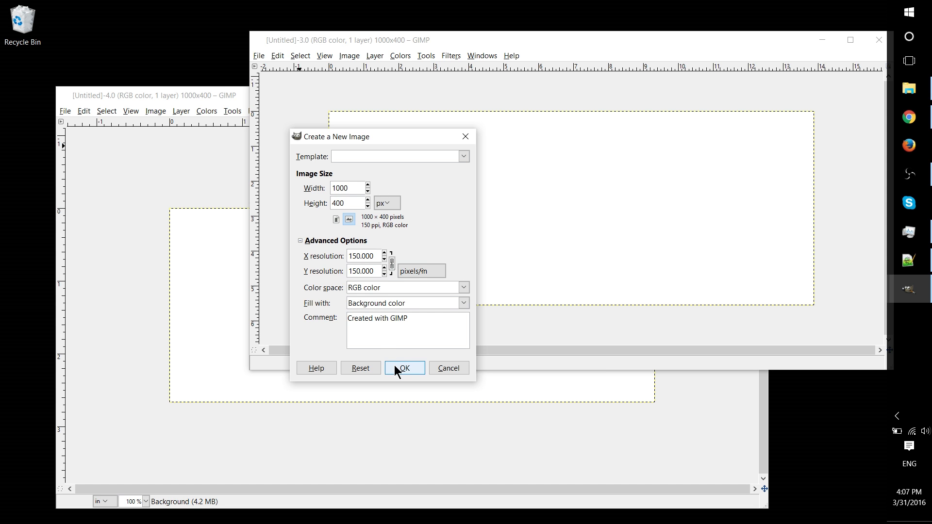
pyautogui.click(404, 367)
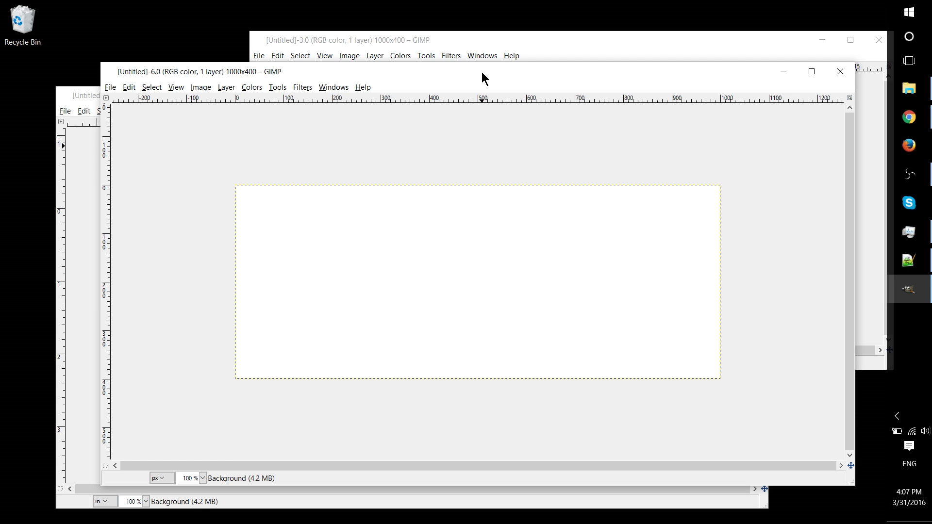
pyautogui.moveTo(153, 72)
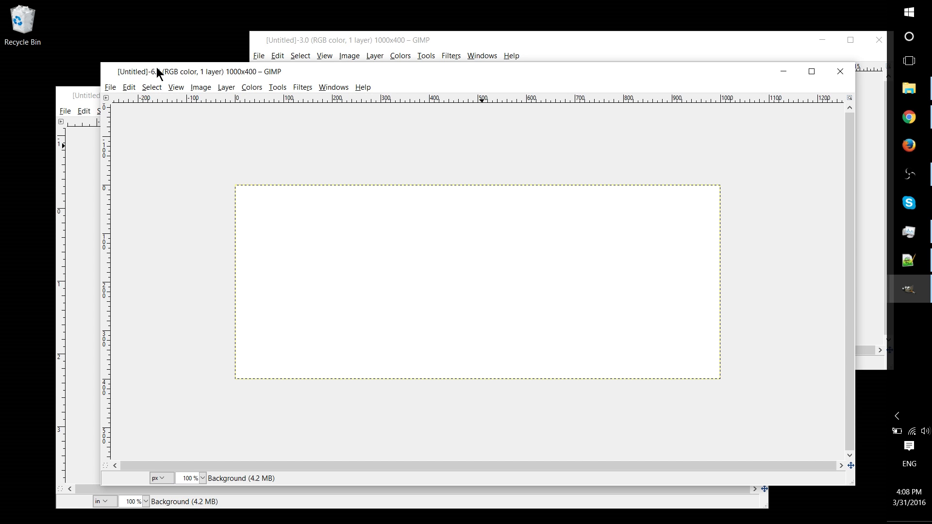
pyautogui.click(201, 87)
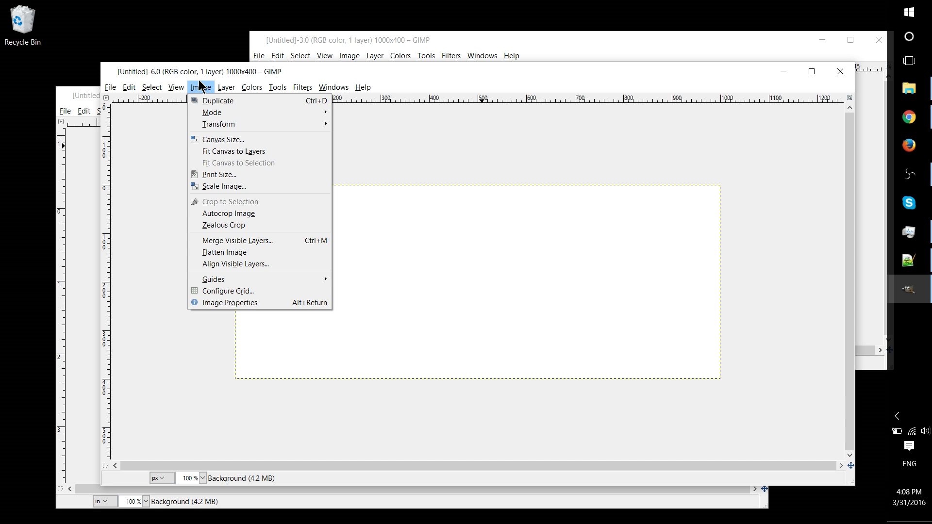
pyautogui.moveTo(202, 93)
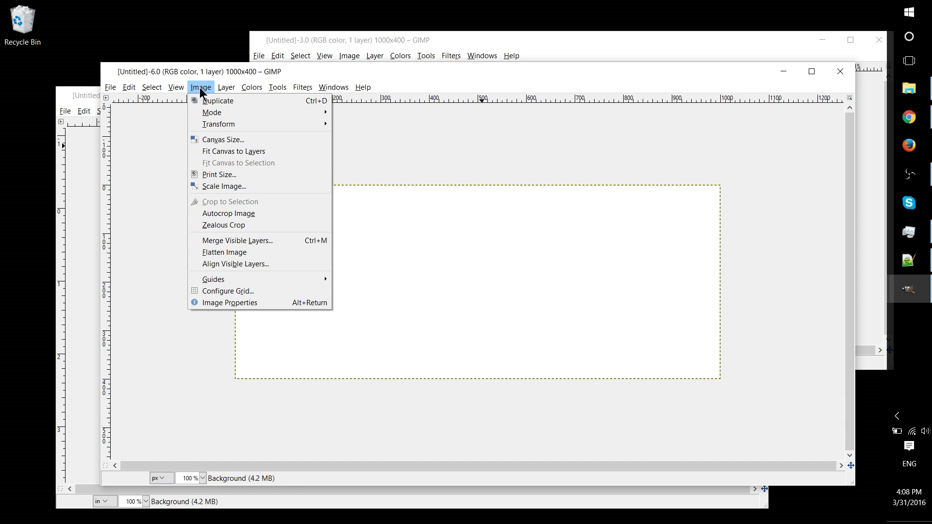
pyautogui.click(223, 186)
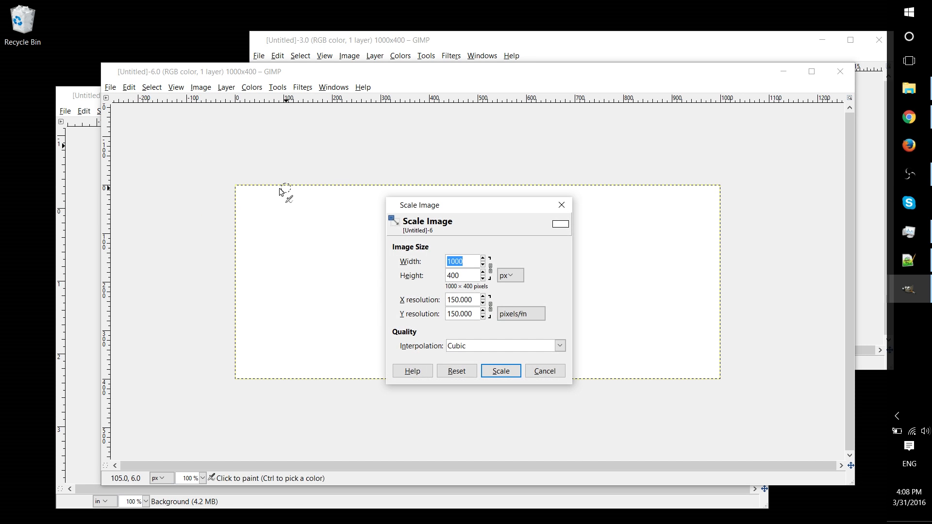
pyautogui.moveTo(419, 205); pyautogui.dragTo(432, 136)
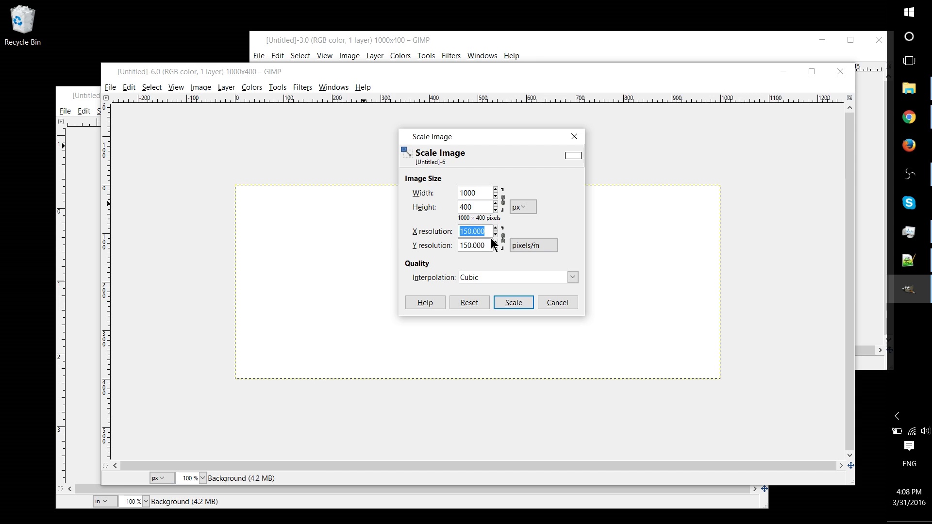
pyautogui.click(472, 245)
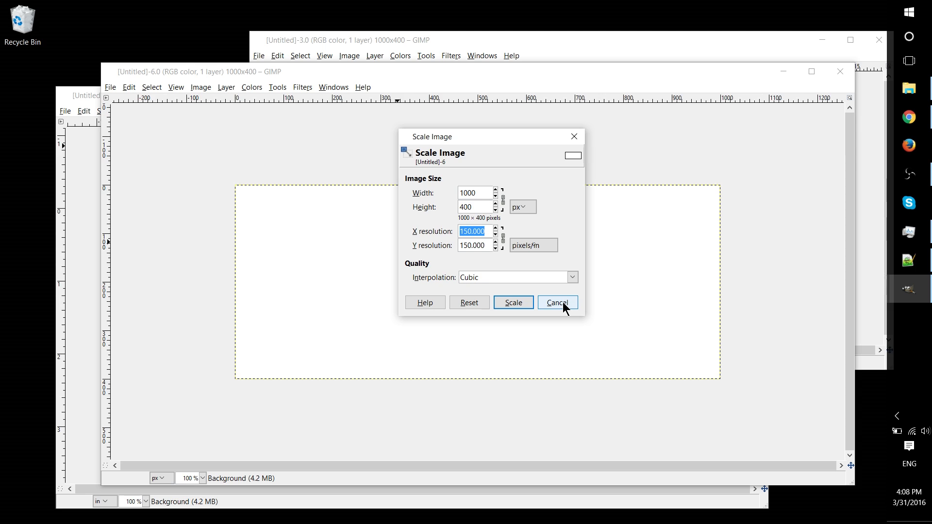
pyautogui.moveTo(561, 309)
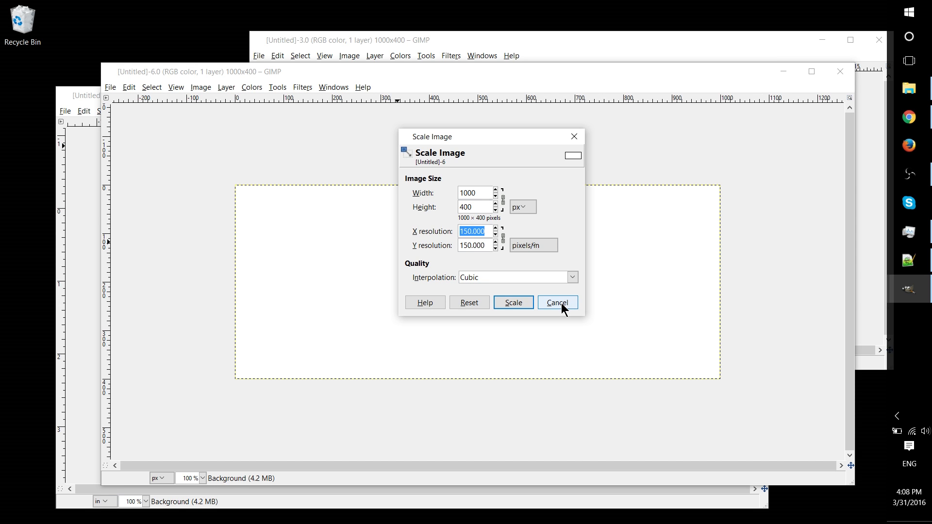
pyautogui.moveTo(561, 309)
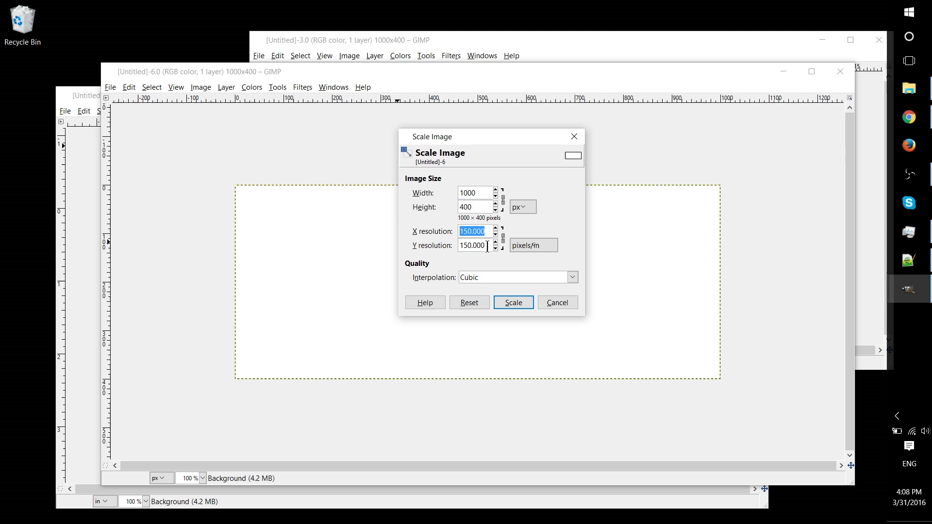
pyautogui.click(475, 193)
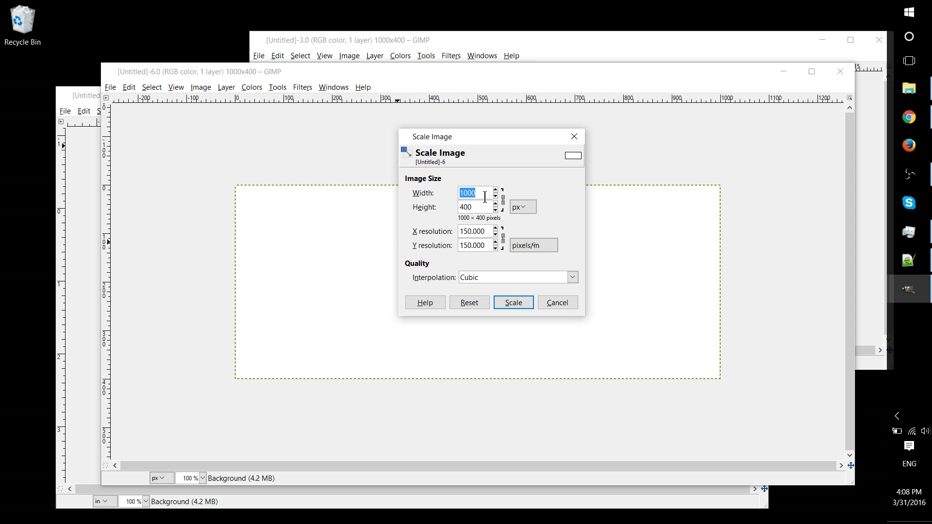
pyautogui.click(474, 231)
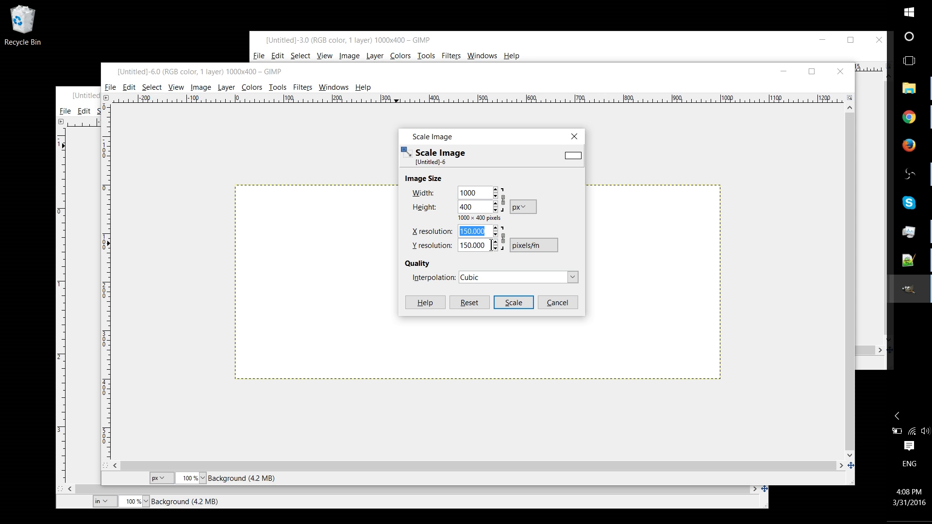
pyautogui.click(556, 302)
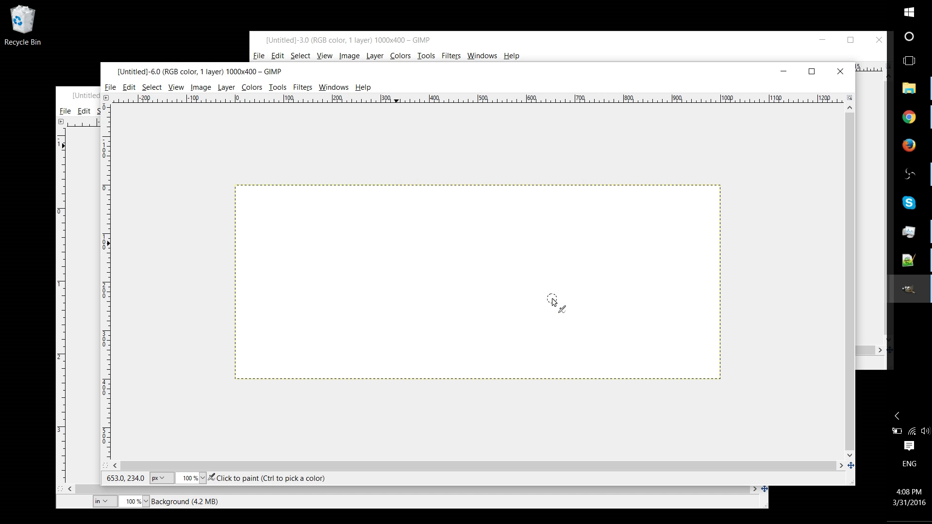